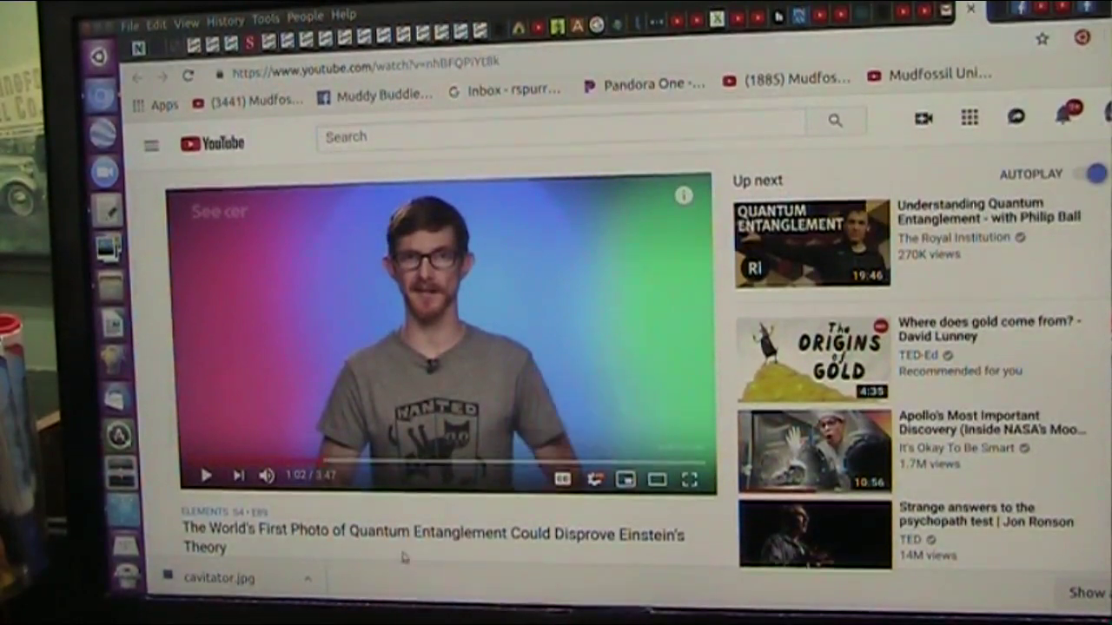
{"action": "mouse_move", "coordinate": [691, 479]}
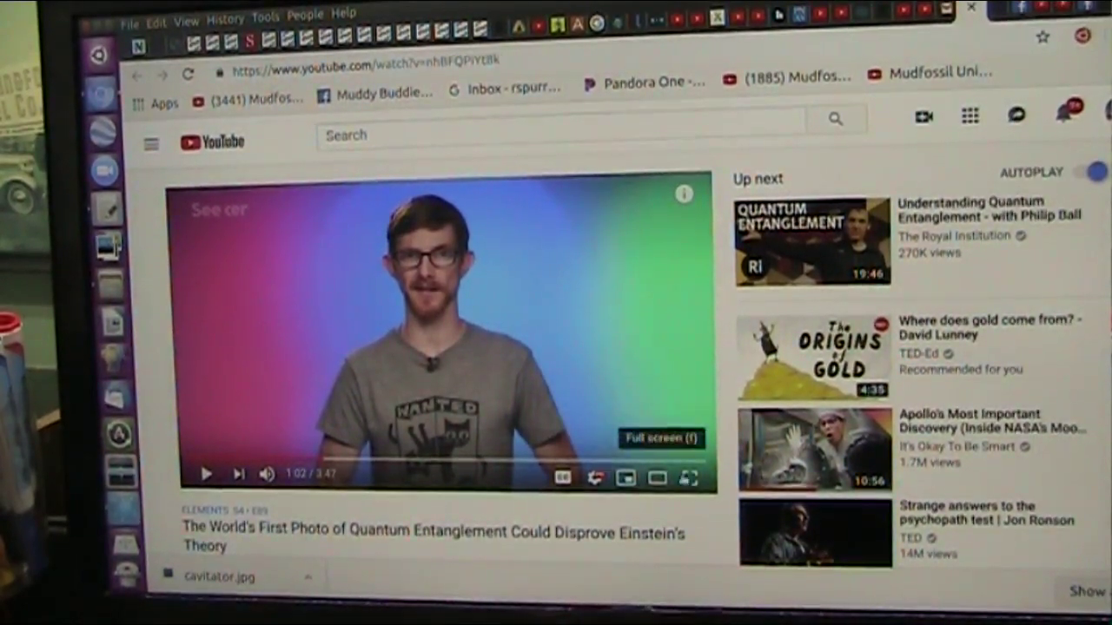
Expand the quantum entanglement photo video to full screen in the YouTube player
{"action": "left_click", "coordinate": [689, 480]}
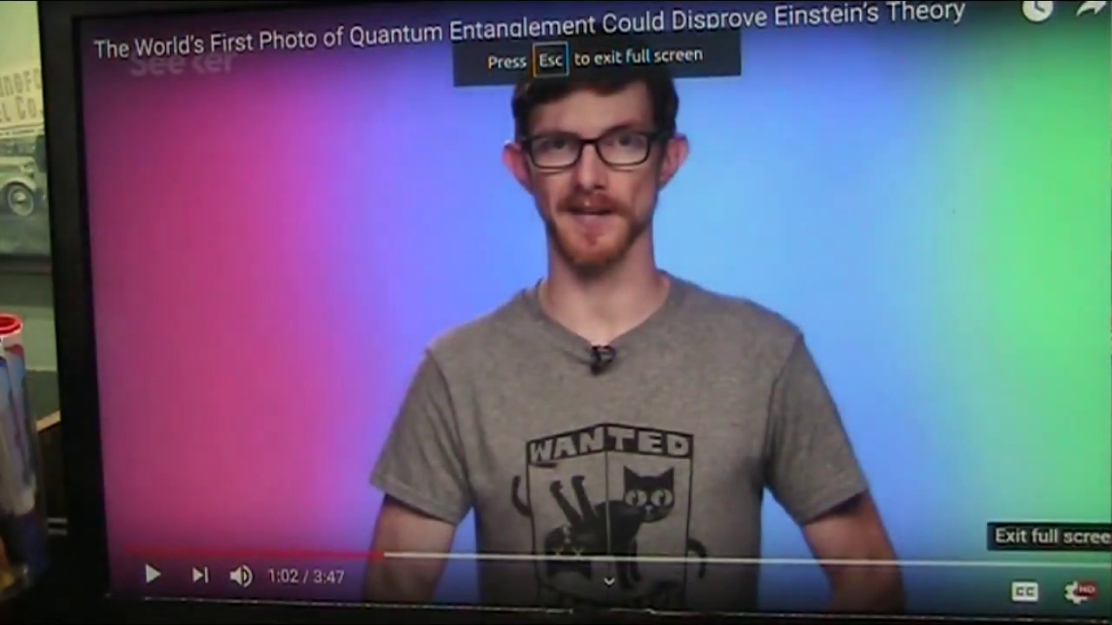